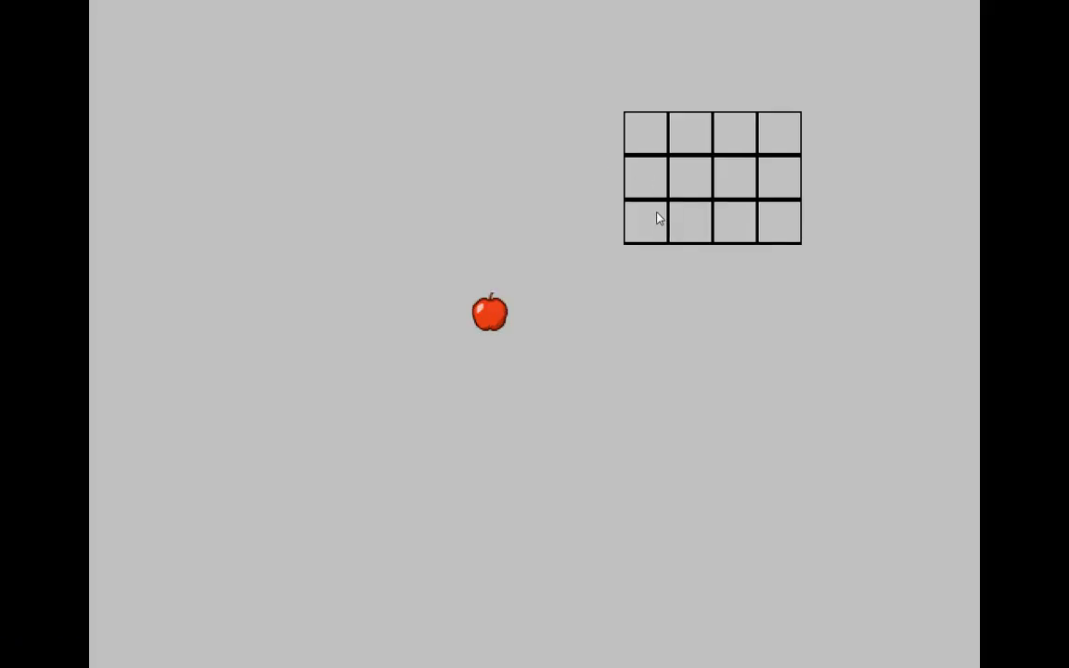
mouse_move(560, 374)
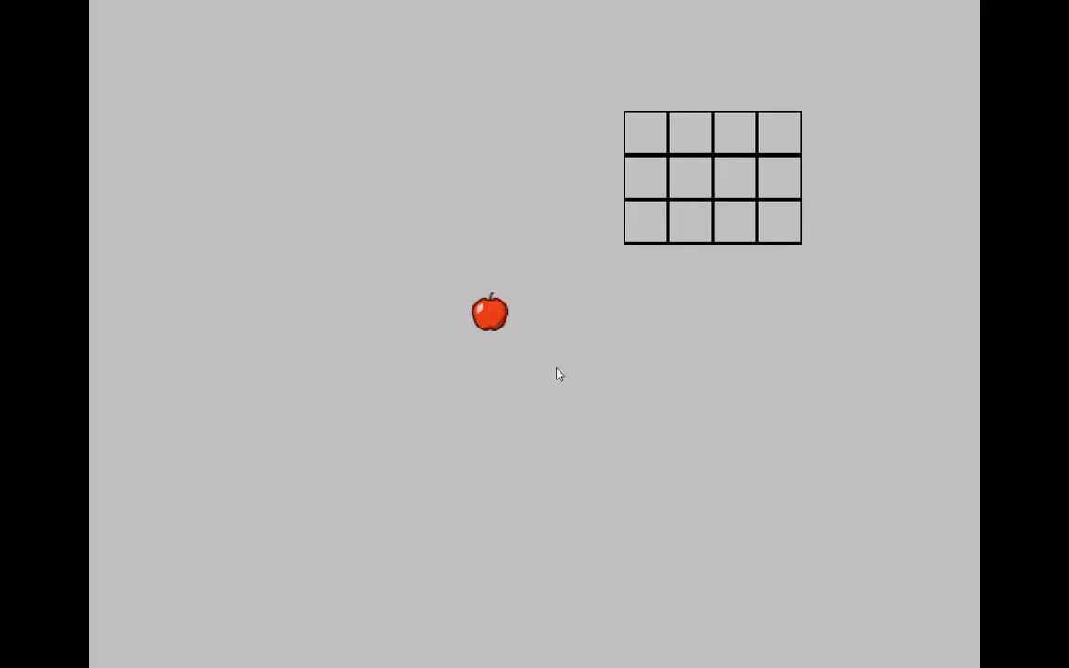
- Drag the apple around the running game and into the inventory grid's top-left slot
left_click_drag(490, 313, 469, 410)
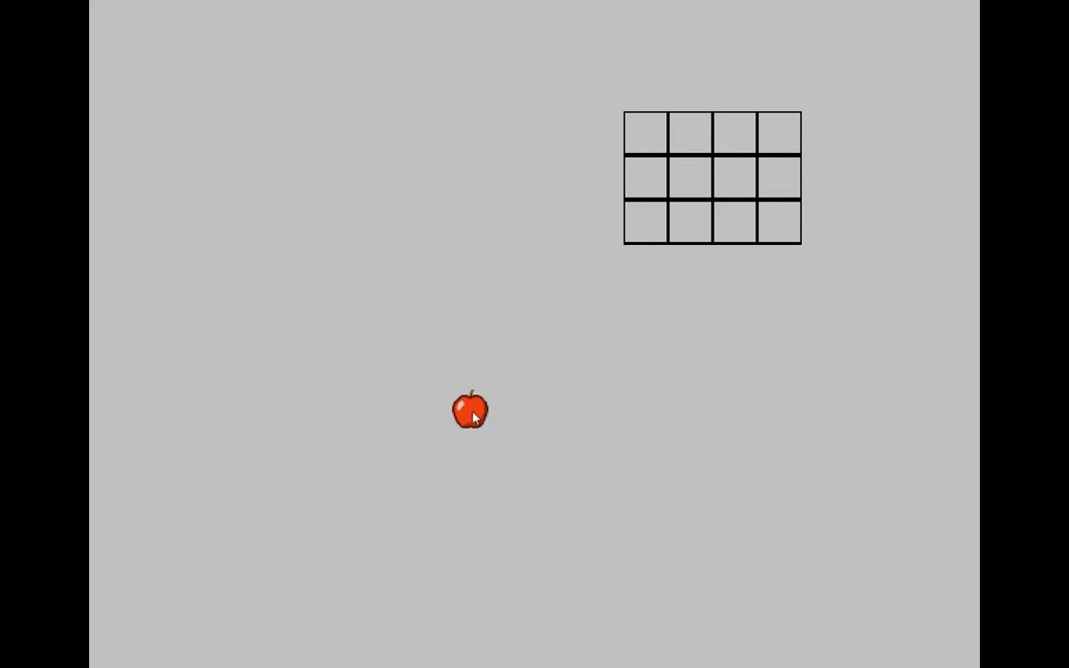
left_click_drag(470, 410, 431, 361)
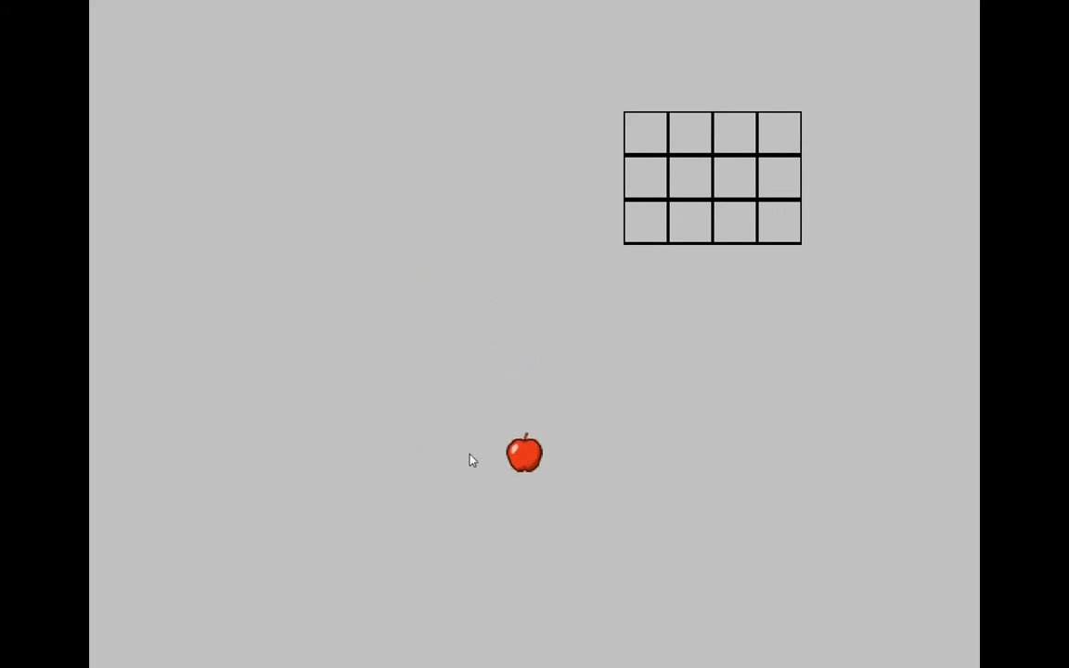
left_click_drag(524, 455, 664, 355)
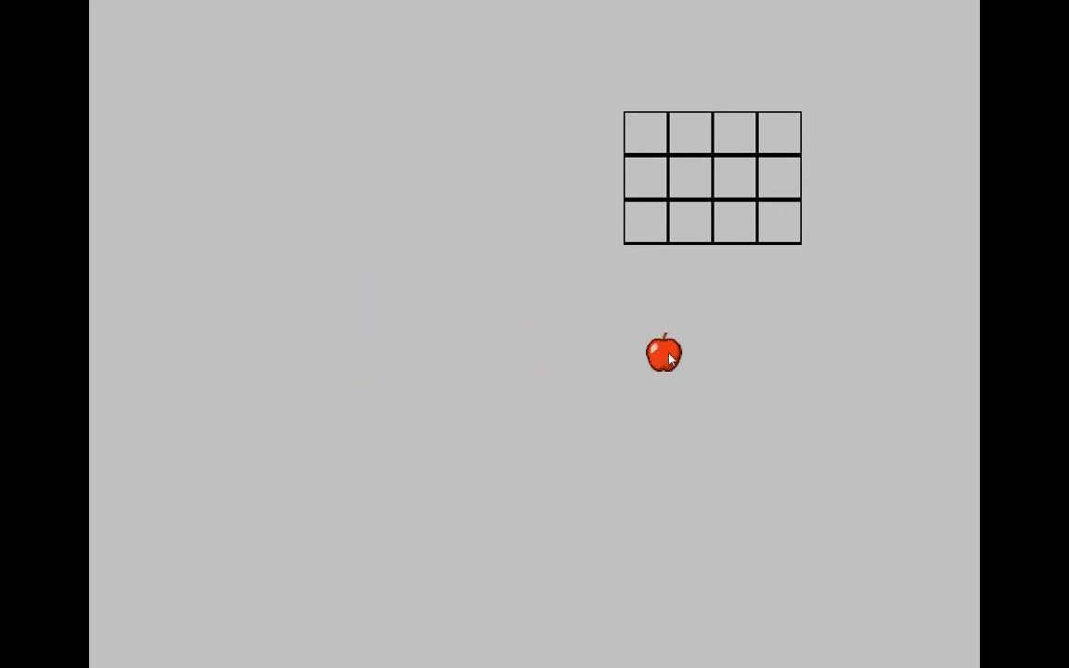
left_click_drag(664, 352, 602, 246)
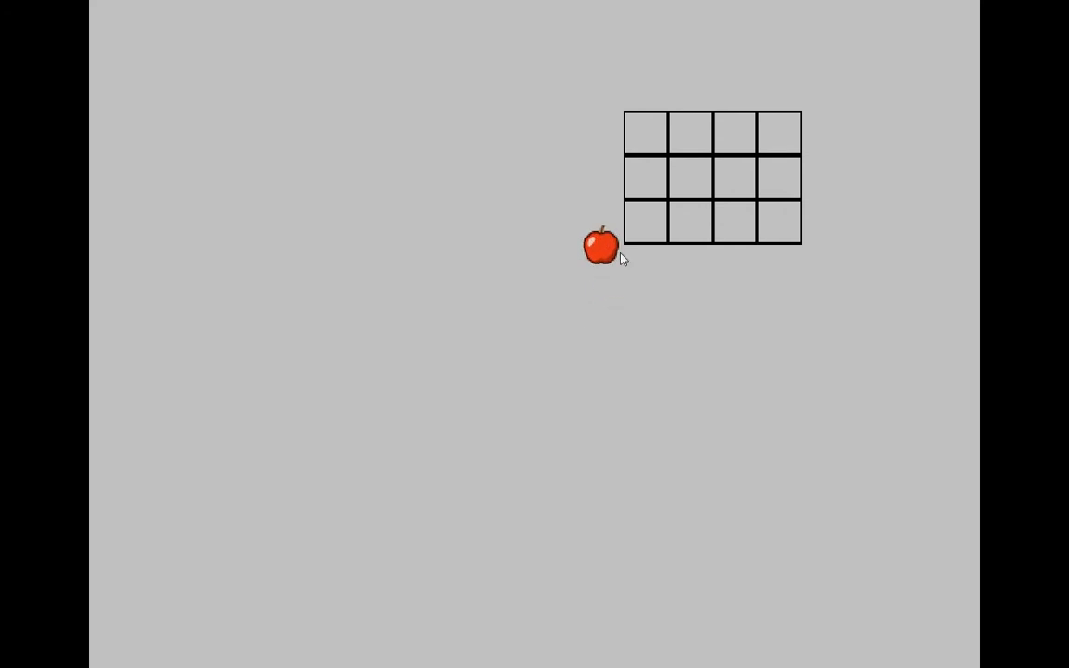
left_click_drag(601, 244, 545, 306)
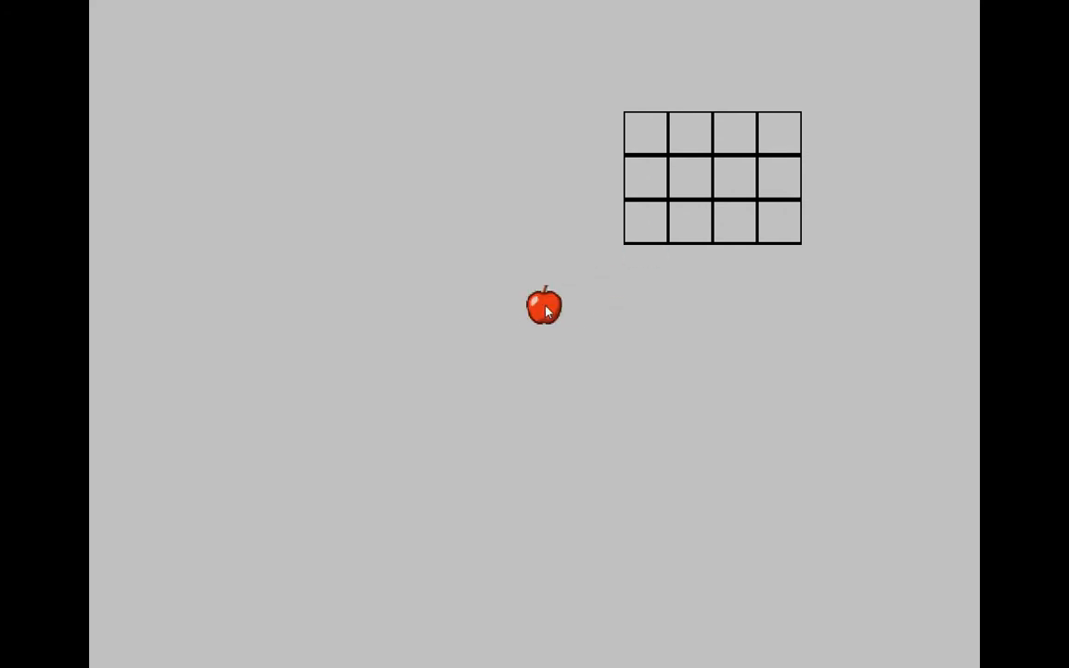
left_click_drag(543, 306, 647, 116)
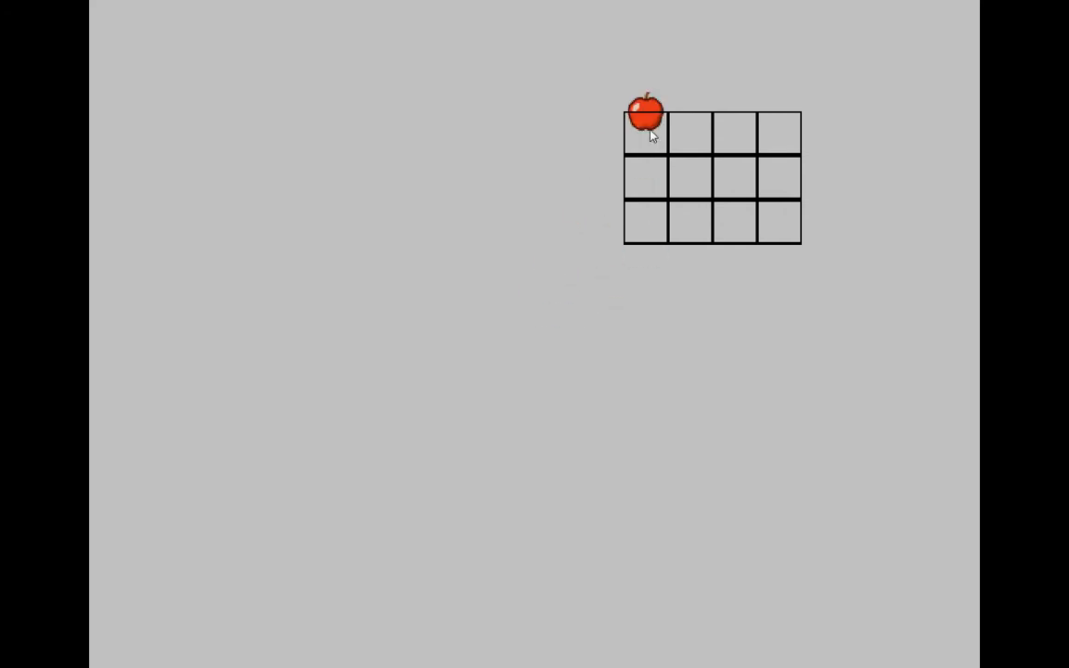
- Pull the apple back out, then open obj_dragable's properties from the Objects tree
left_click_drag(648, 114, 524, 371)
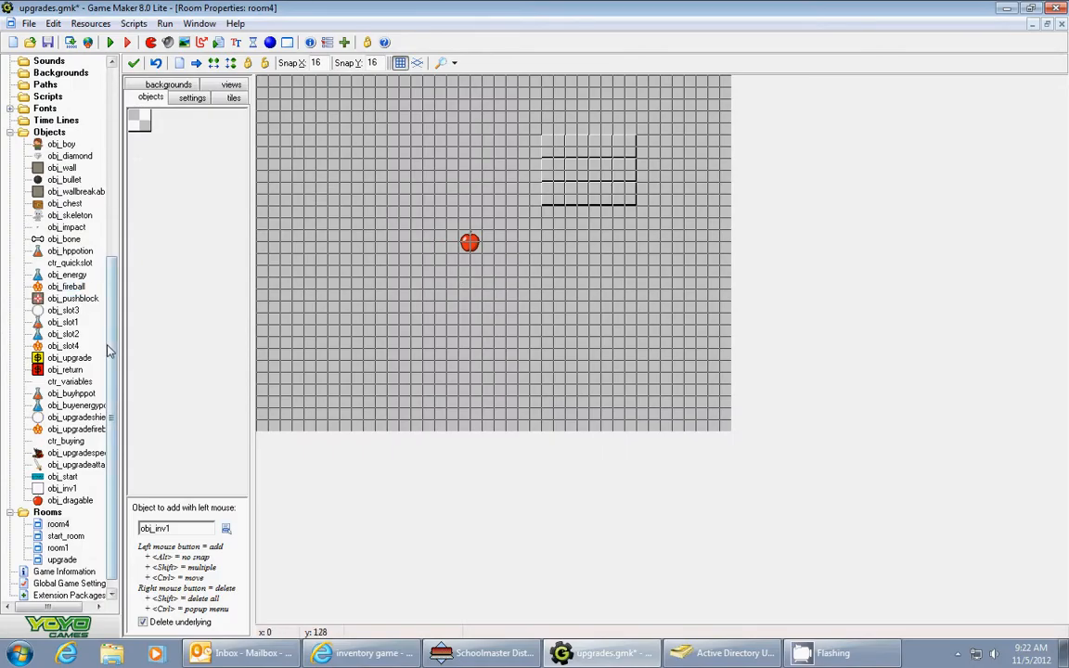
left_click(70, 500)
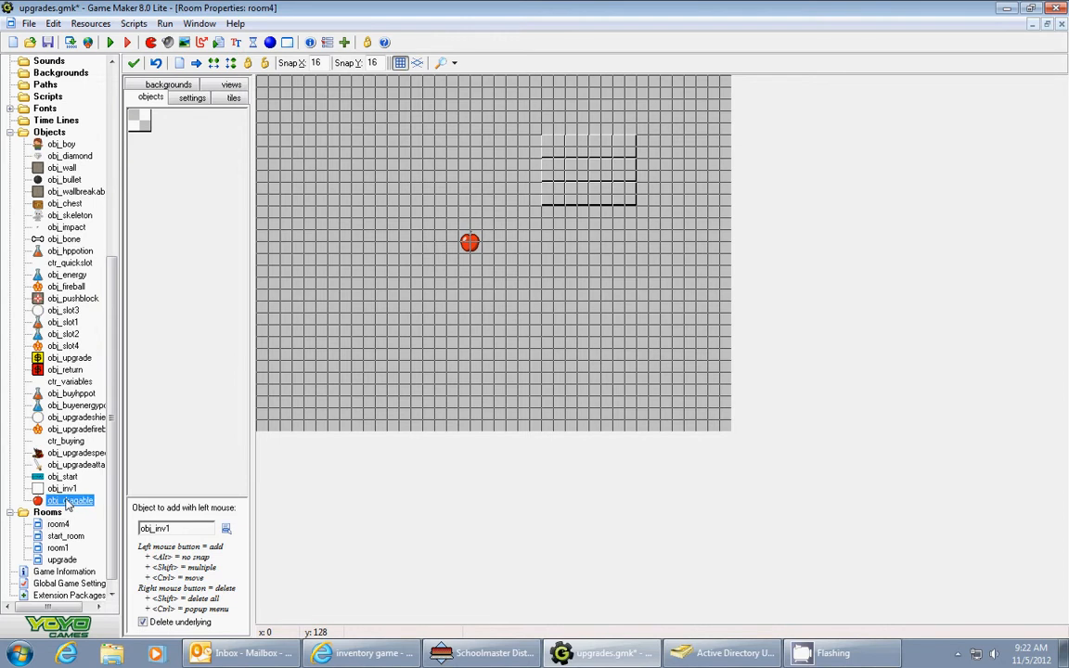
double_click(70, 500)
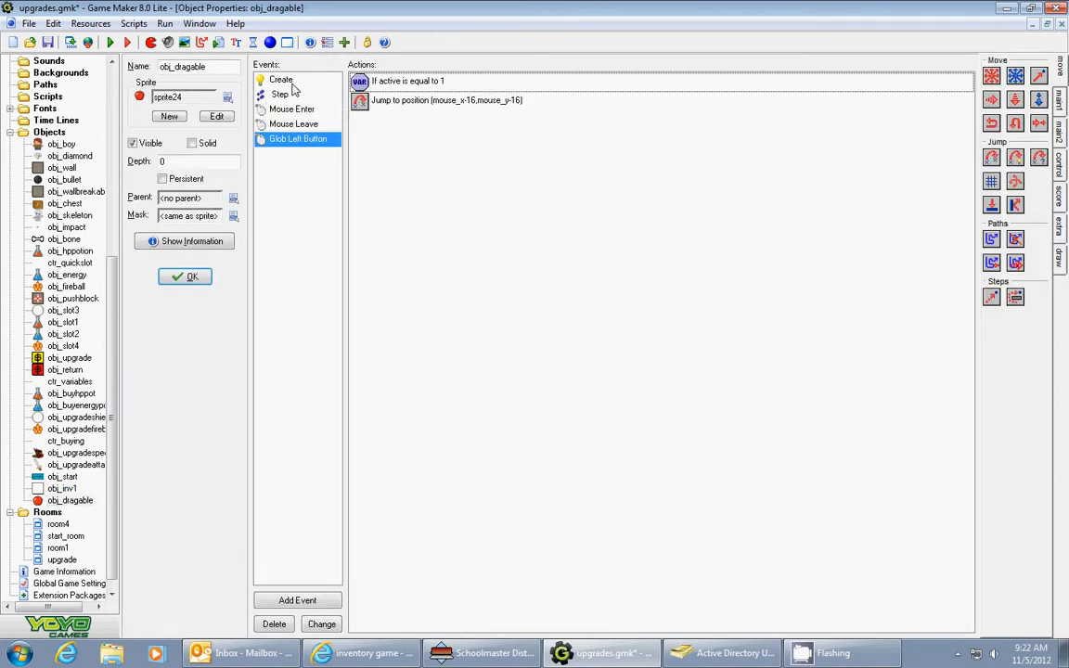
left_click(280, 79)
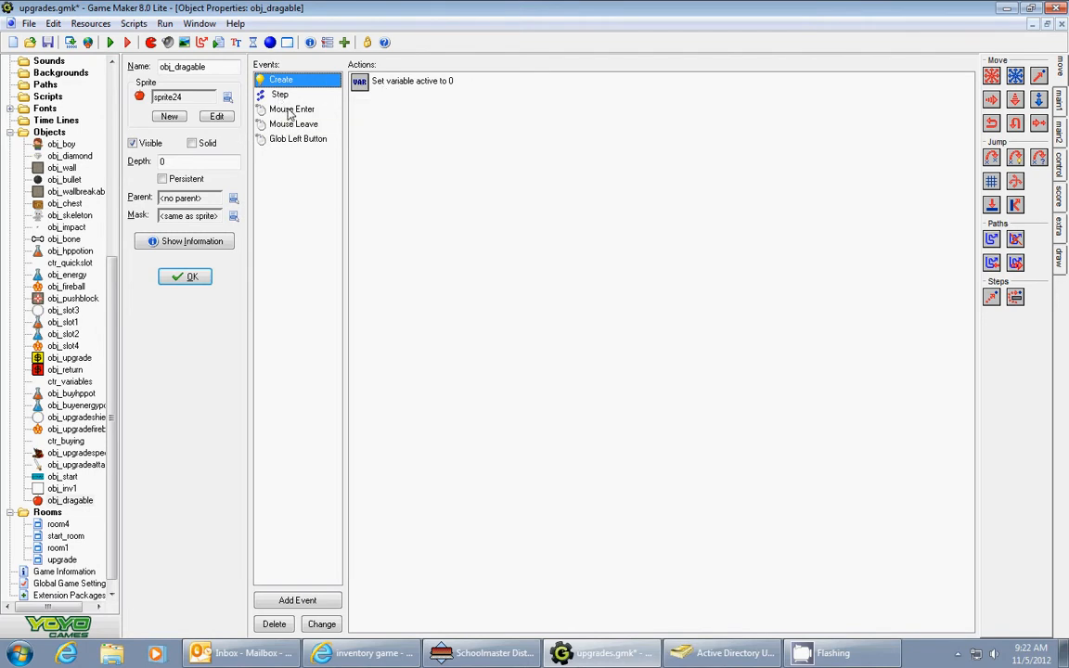
left_click(291, 110)
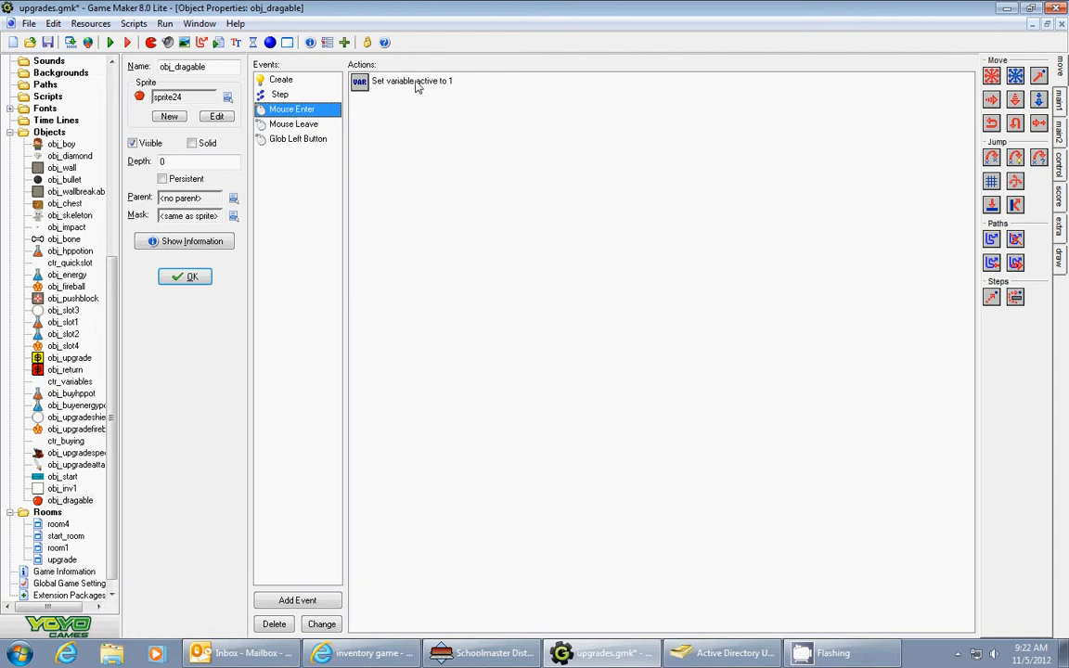
left_click(293, 123)
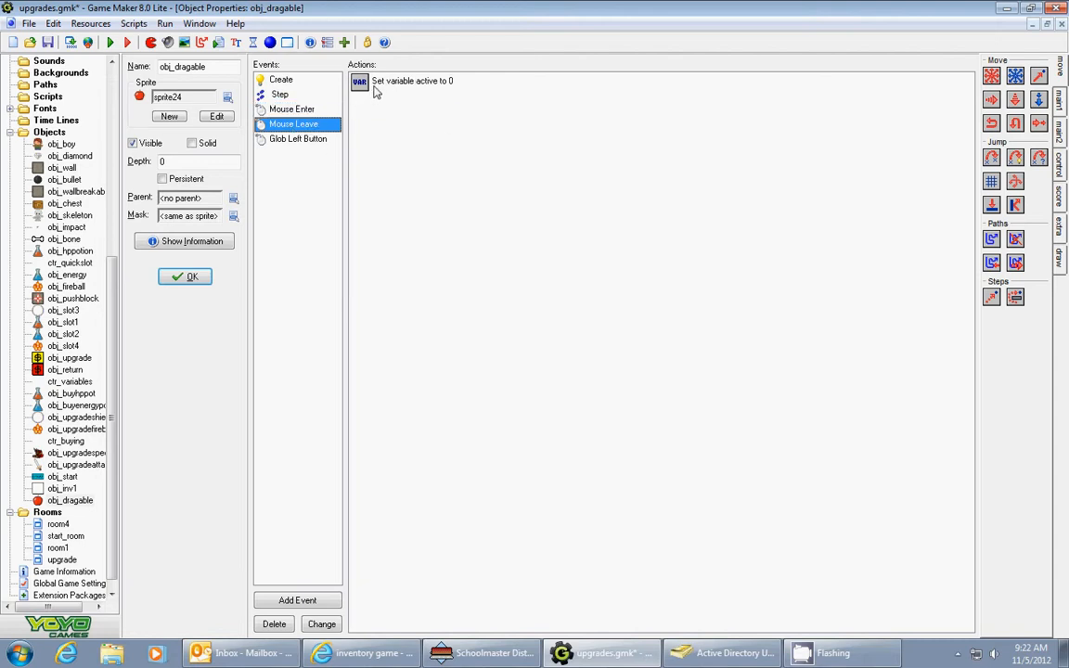
mouse_move(326, 146)
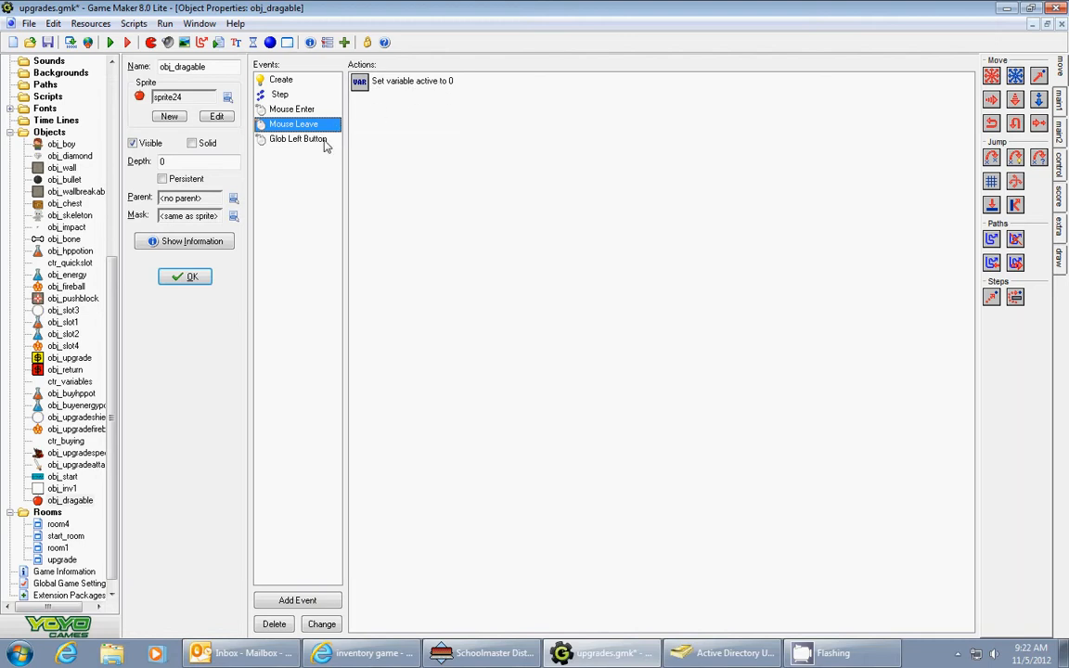
left_click(299, 138)
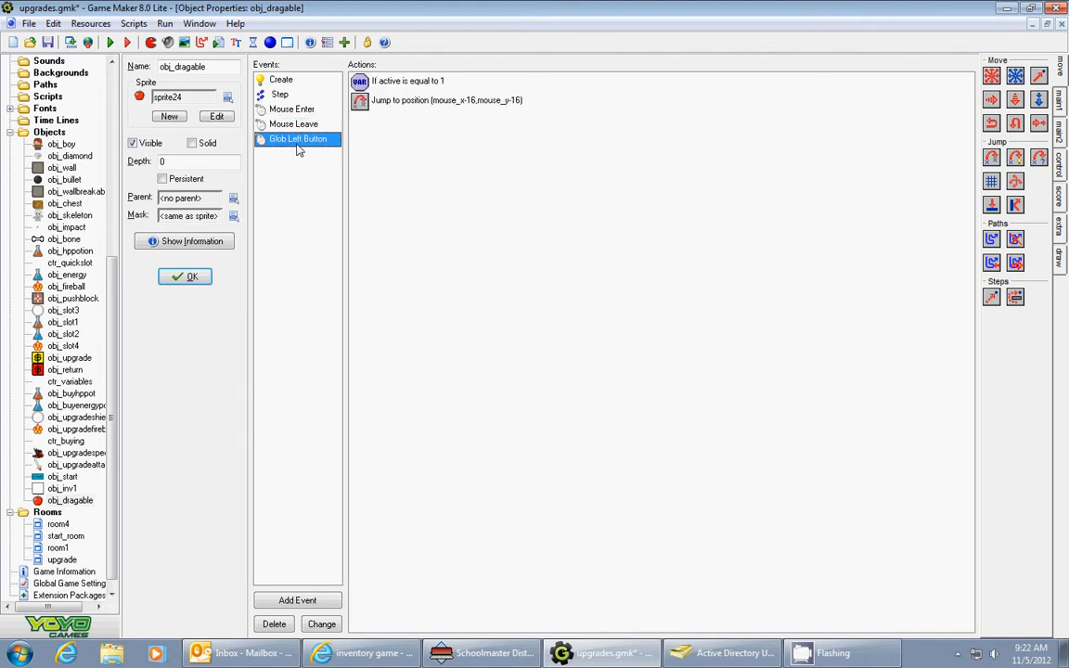
mouse_move(313, 153)
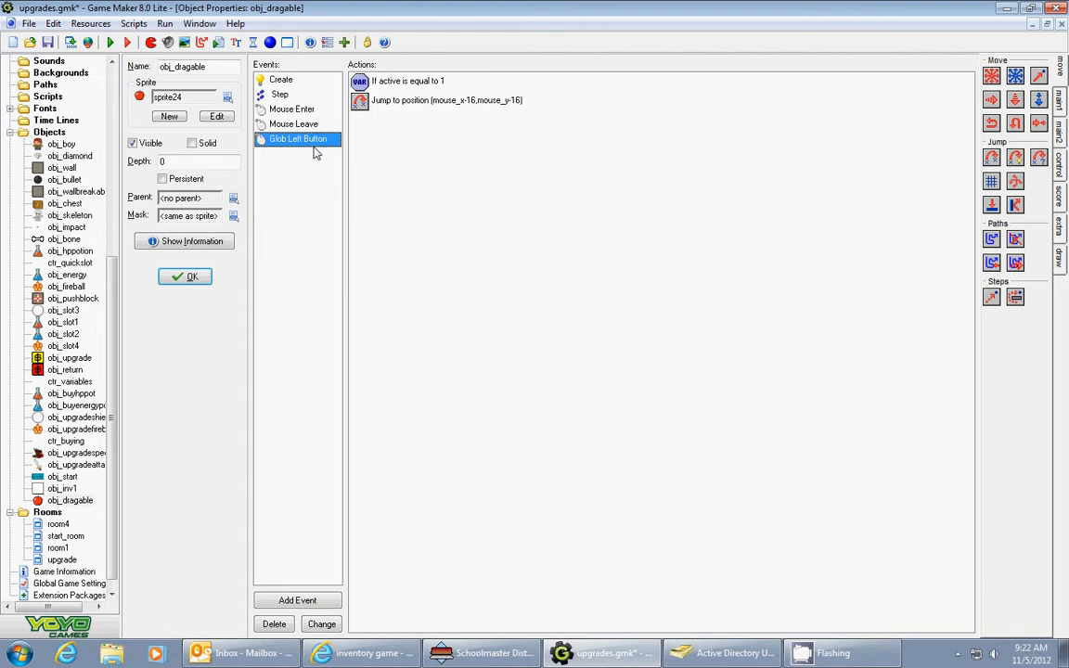
mouse_move(397, 96)
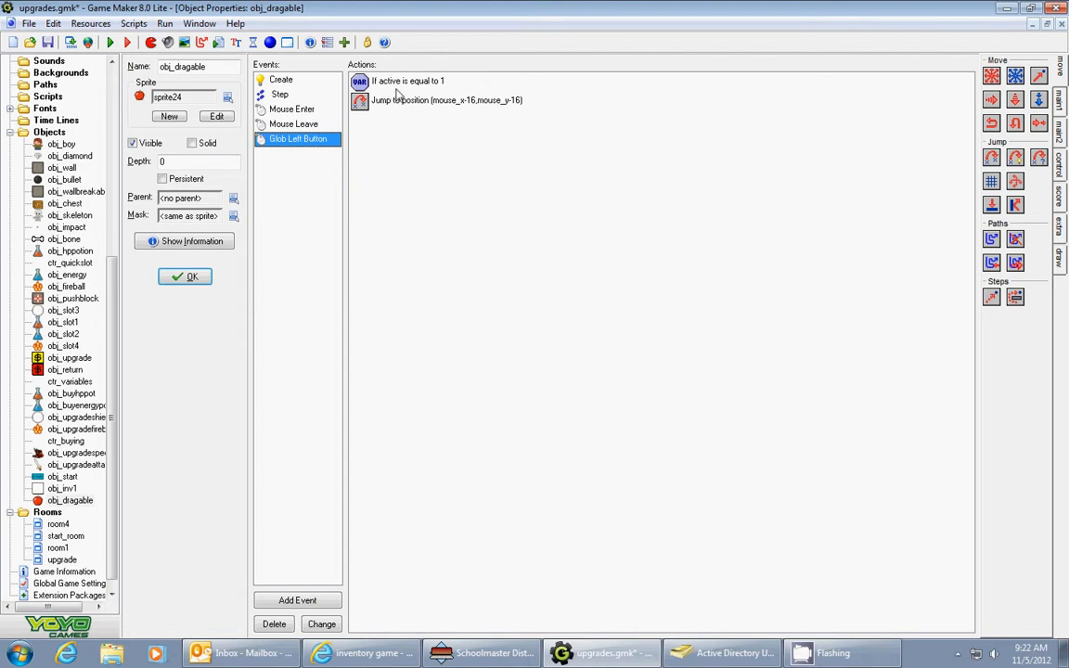
mouse_move(404, 93)
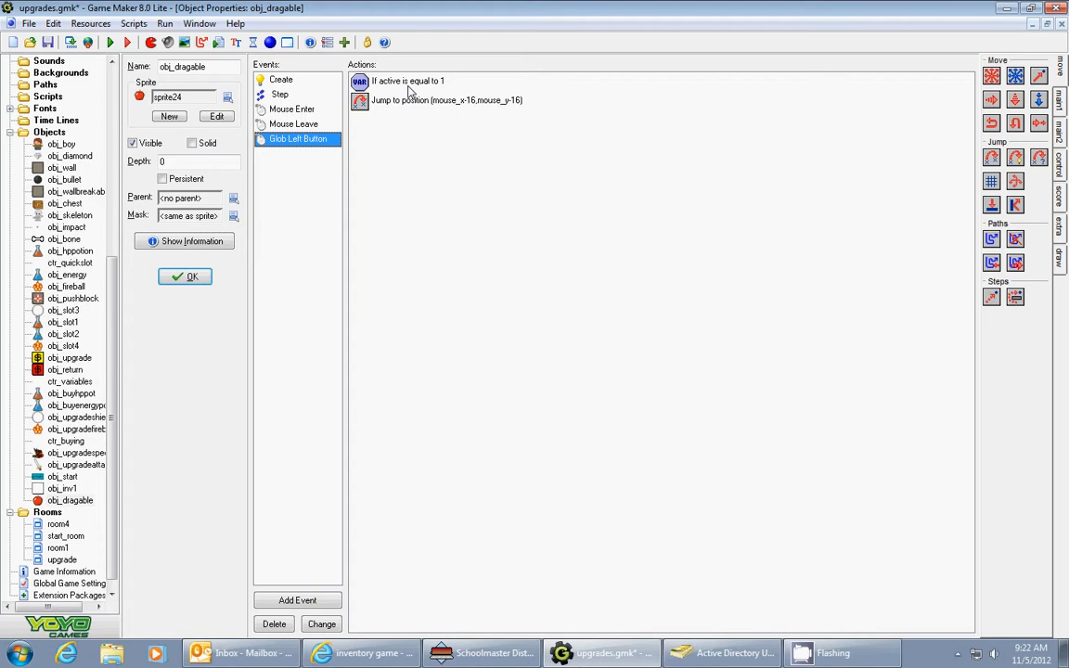
mouse_move(317, 117)
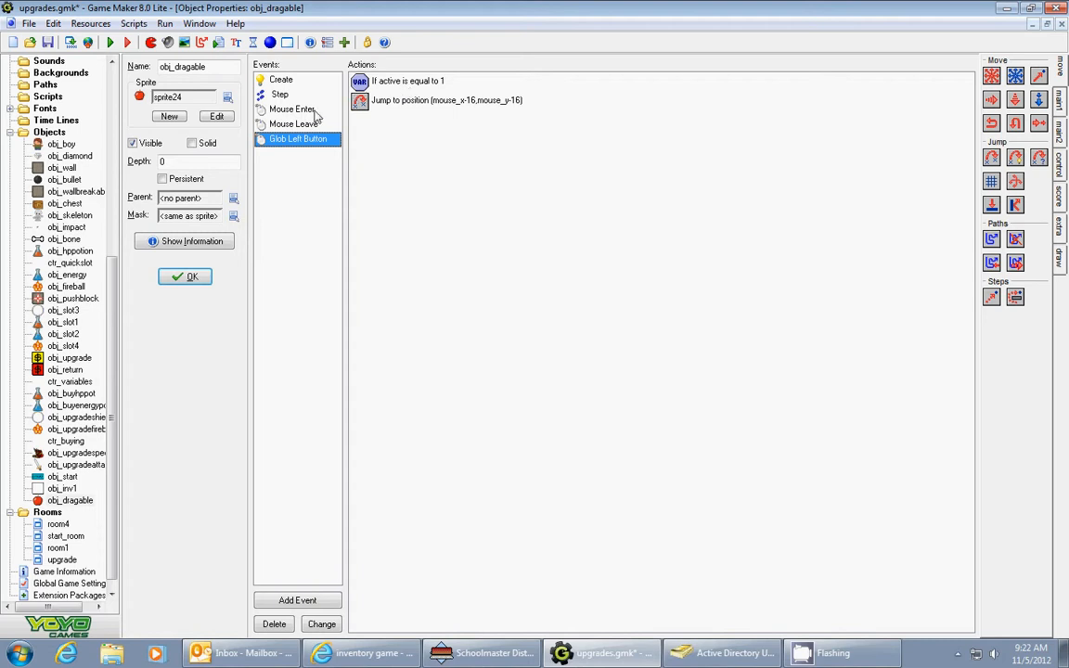
mouse_move(403, 93)
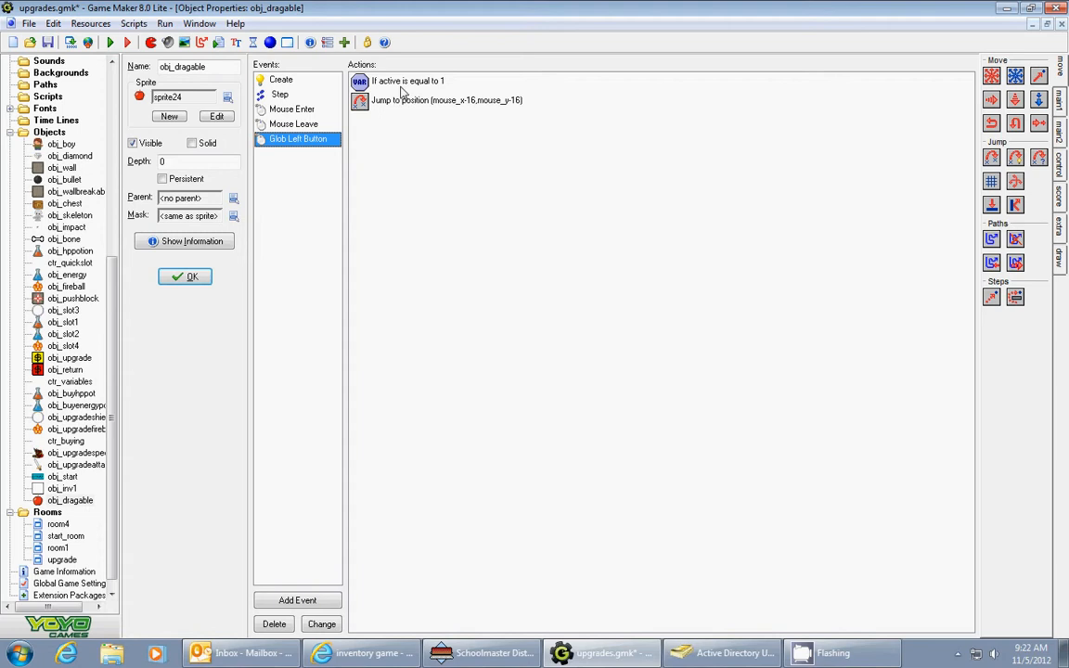
double_click(436, 101)
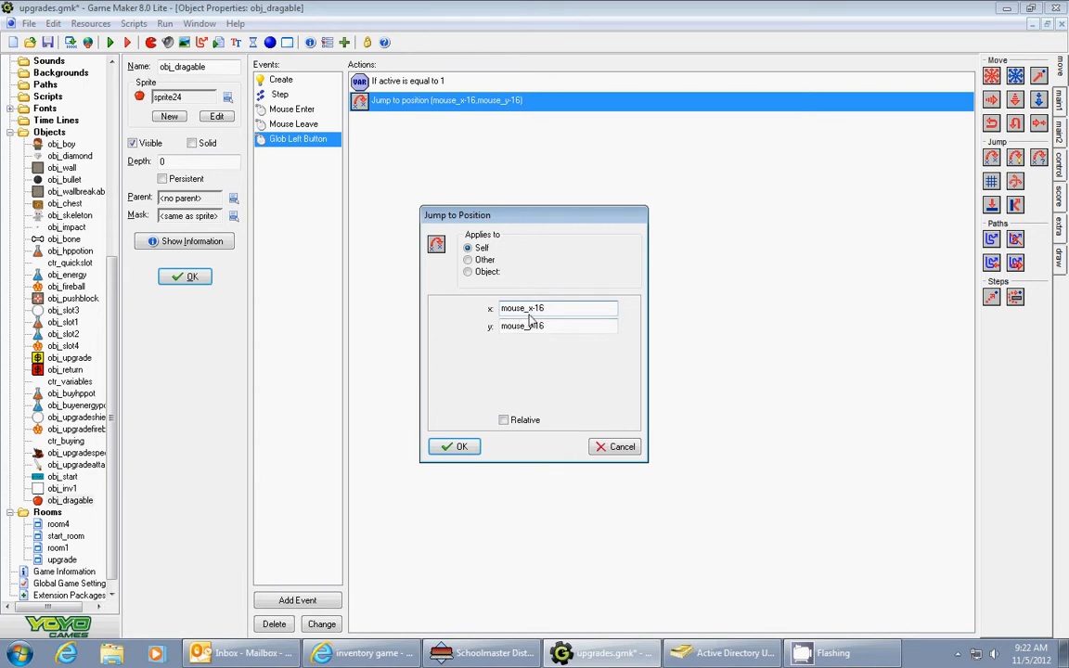
left_click(557, 326)
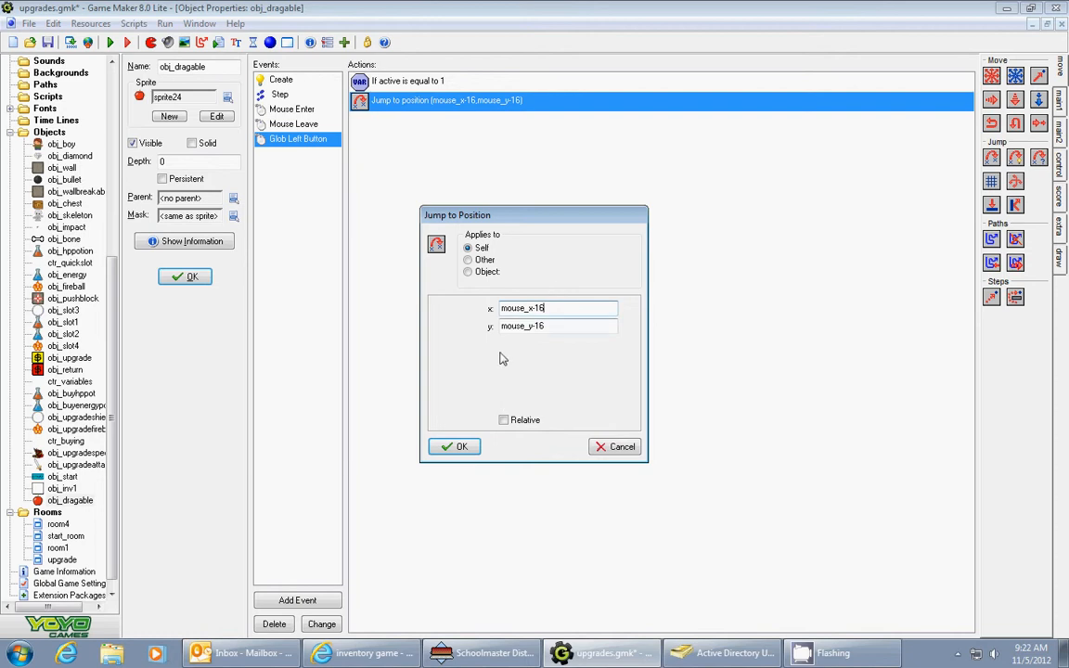
mouse_move(465, 263)
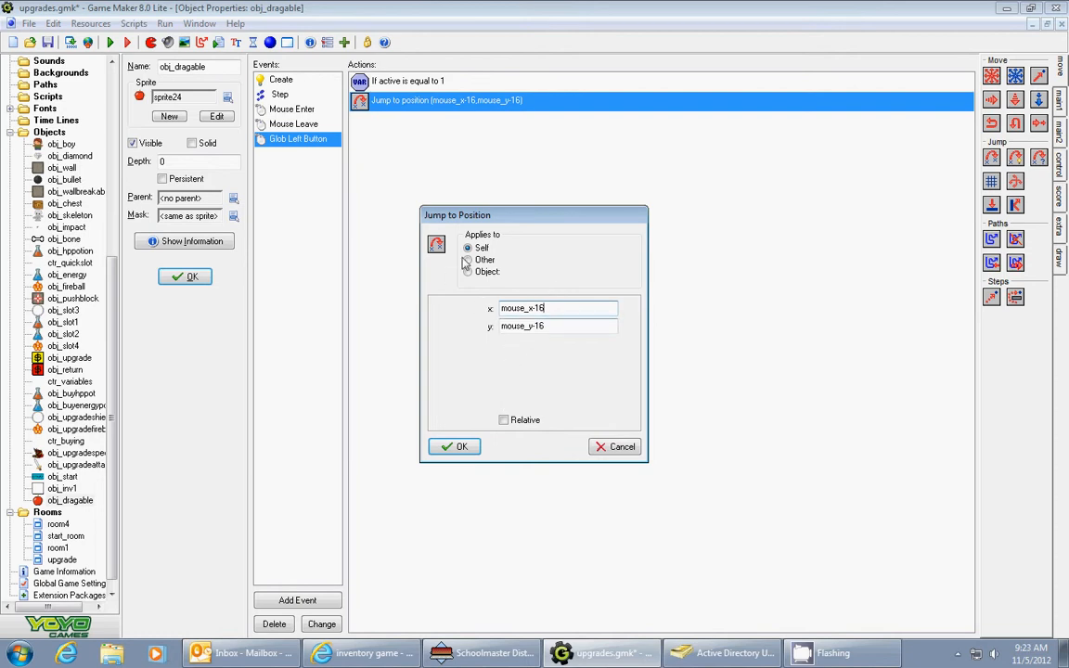
mouse_move(543, 330)
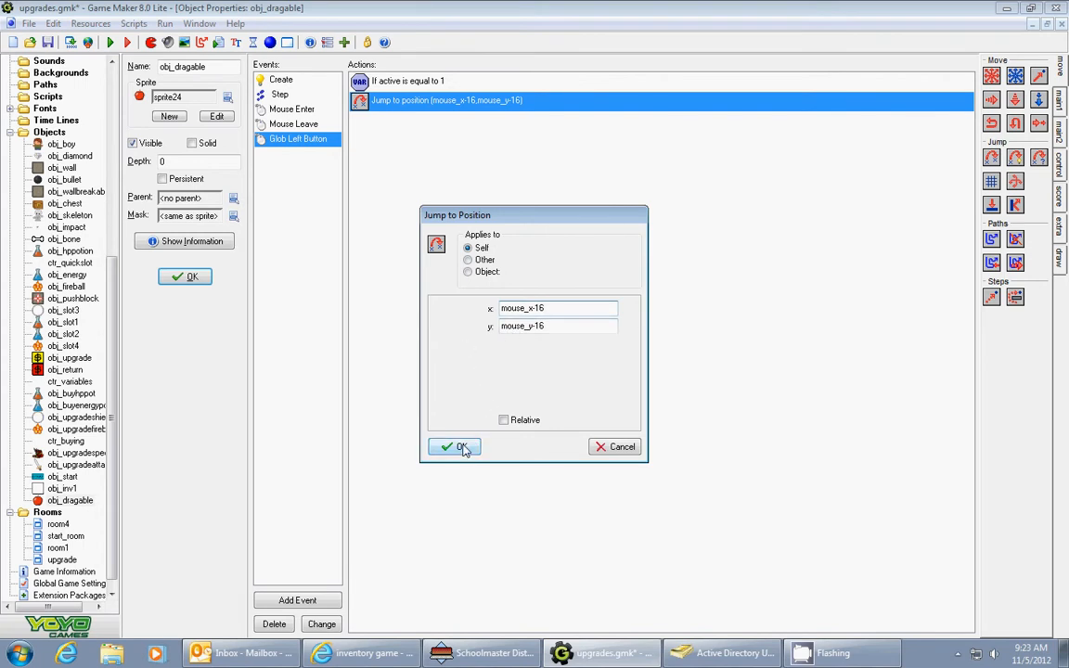
left_click(454, 446)
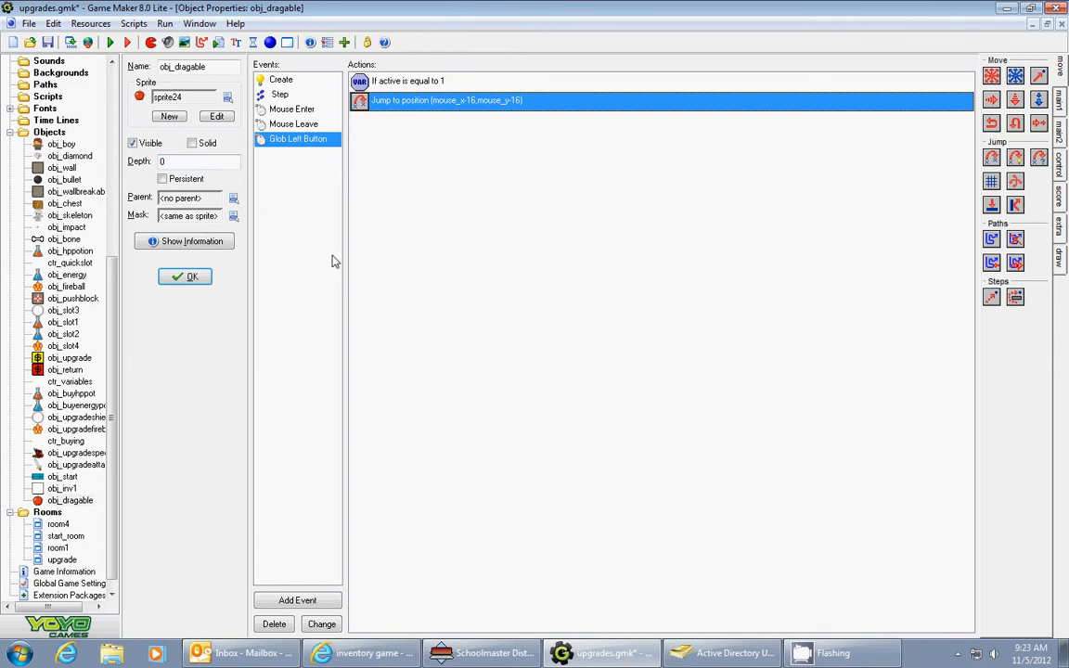
mouse_move(343, 241)
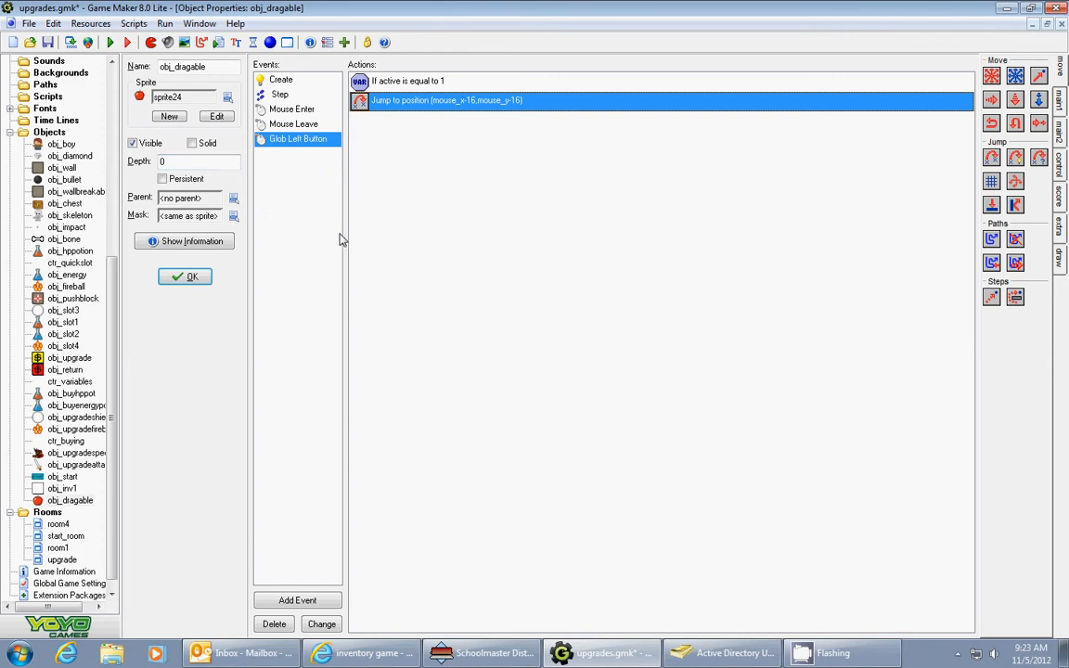
mouse_move(998, 656)
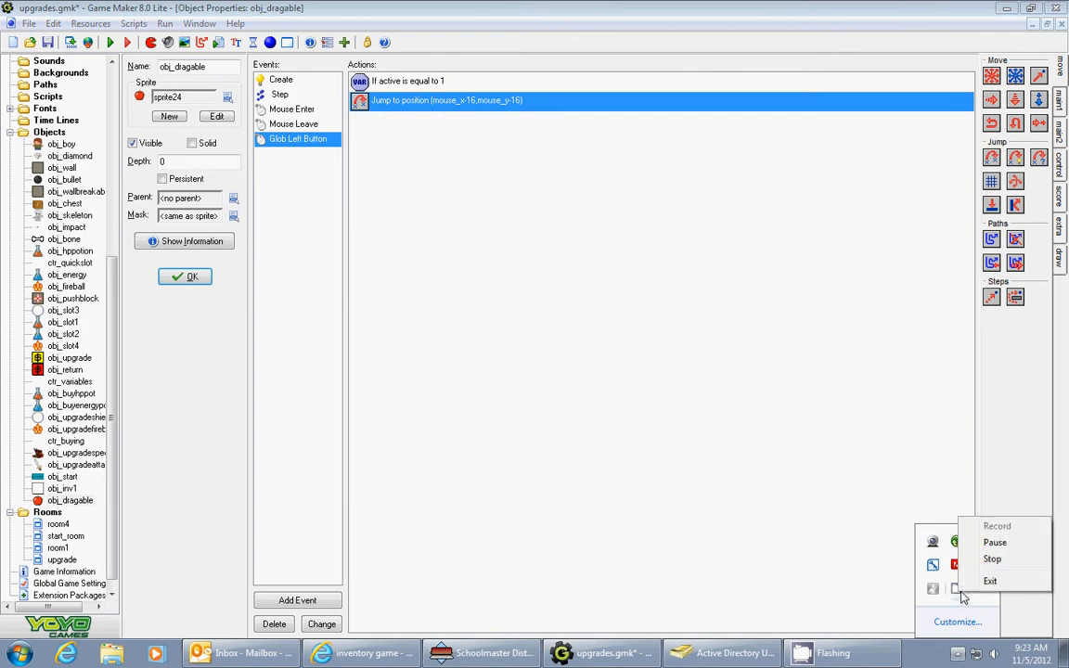
mouse_move(992, 558)
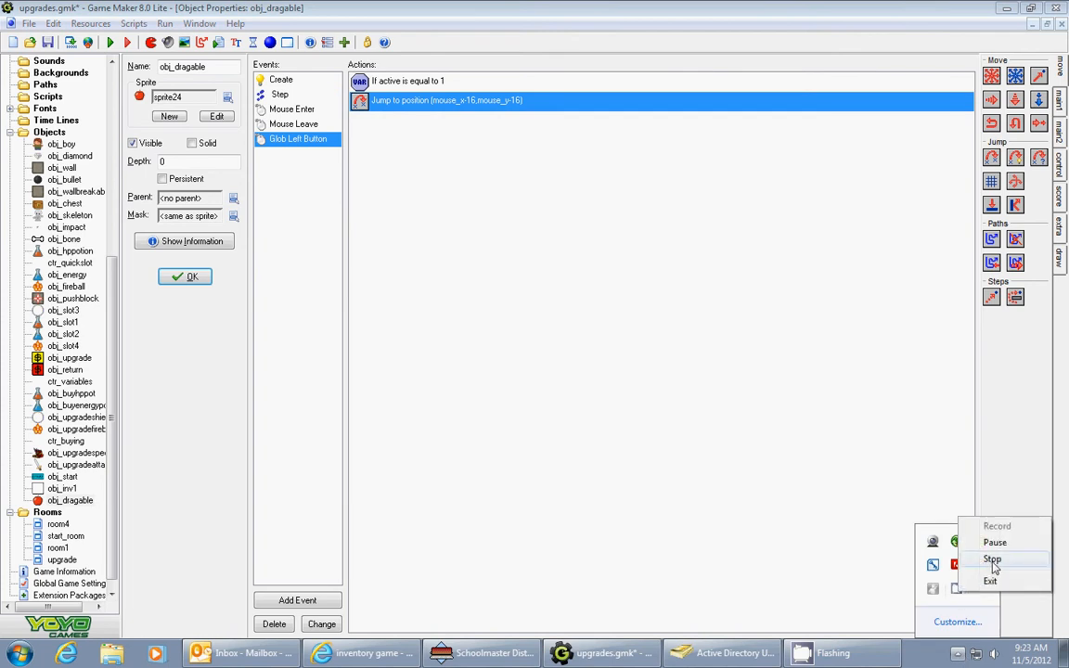